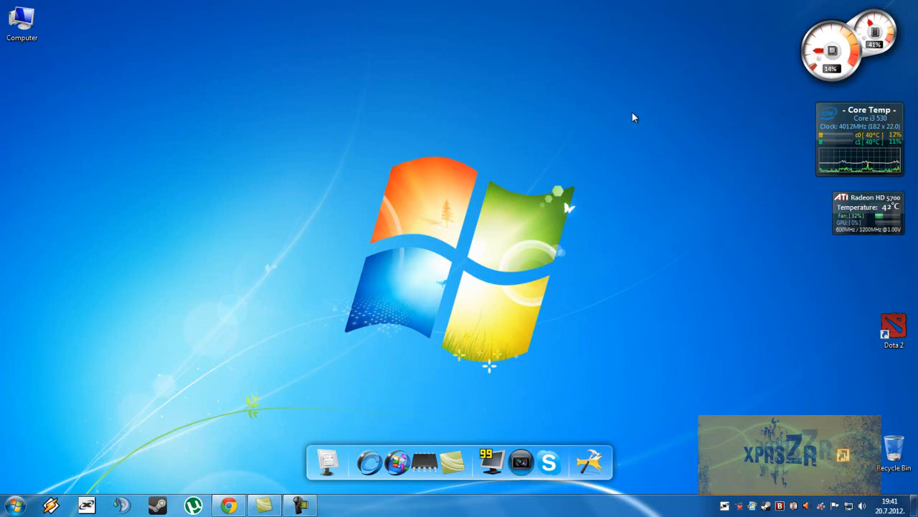
pyautogui.moveTo(497, 346)
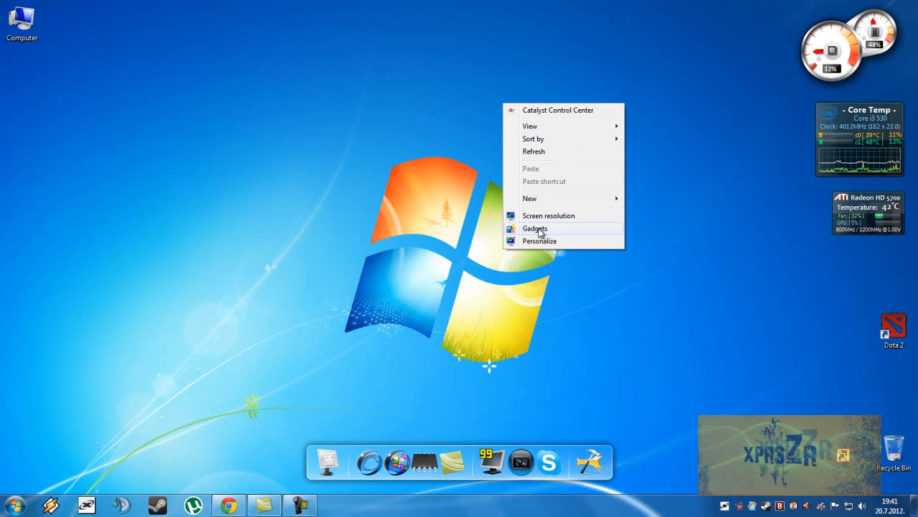
# Show the gadget gallery with GPU Observer, Core Temp, CPU Meter and Weather
pyautogui.click(536, 228)
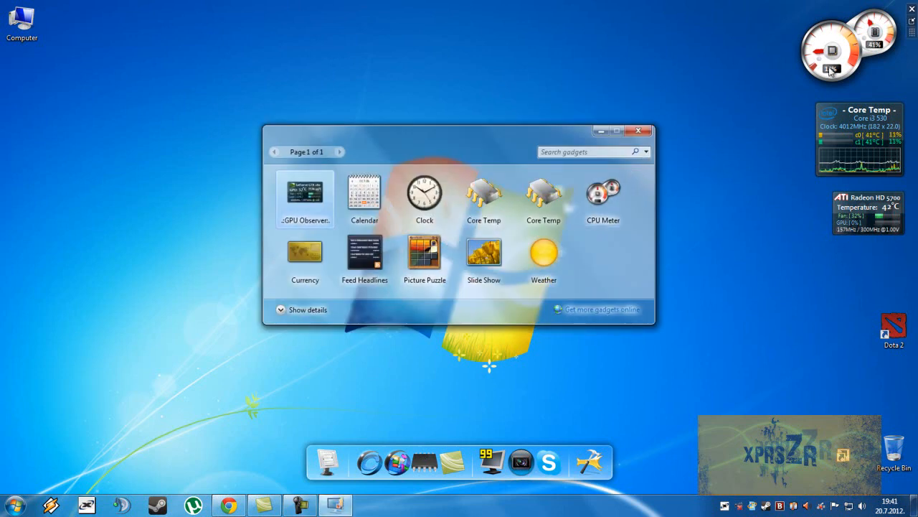
pyautogui.moveTo(624, 198)
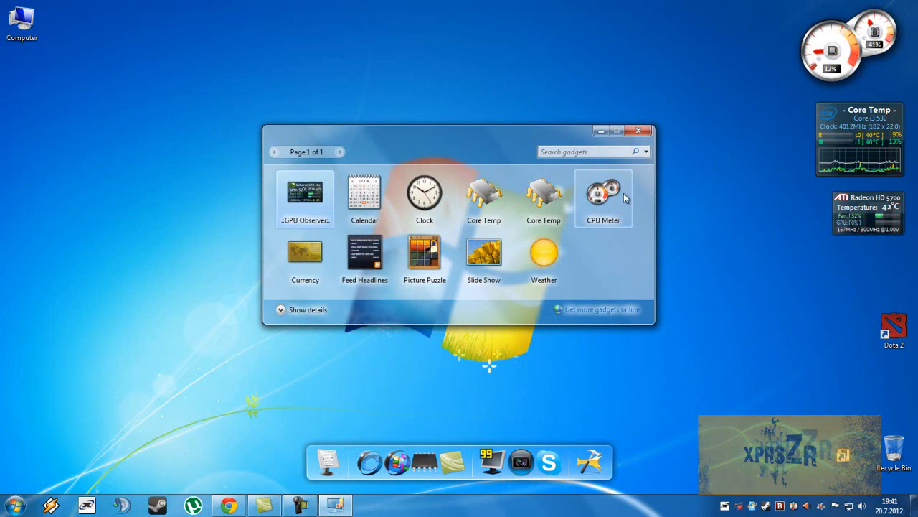
pyautogui.moveTo(615, 218)
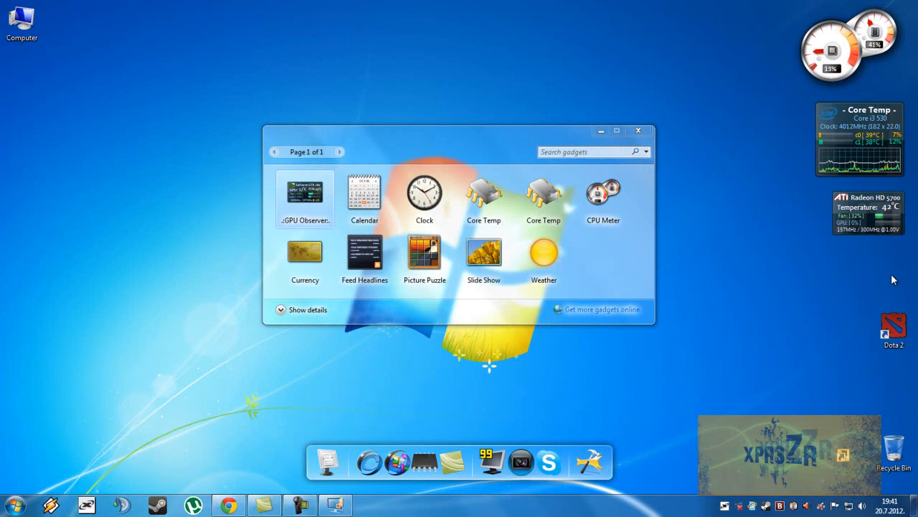
pyautogui.moveTo(680, 352)
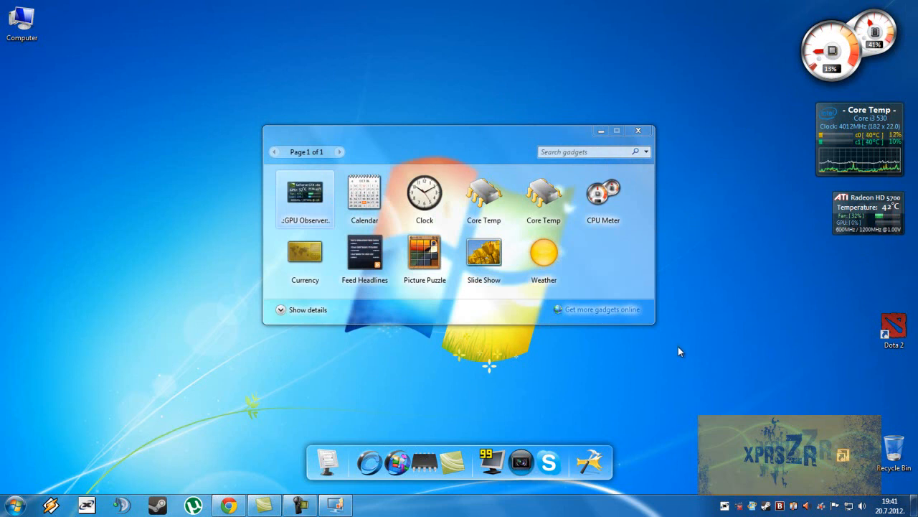
pyautogui.moveTo(875, 118)
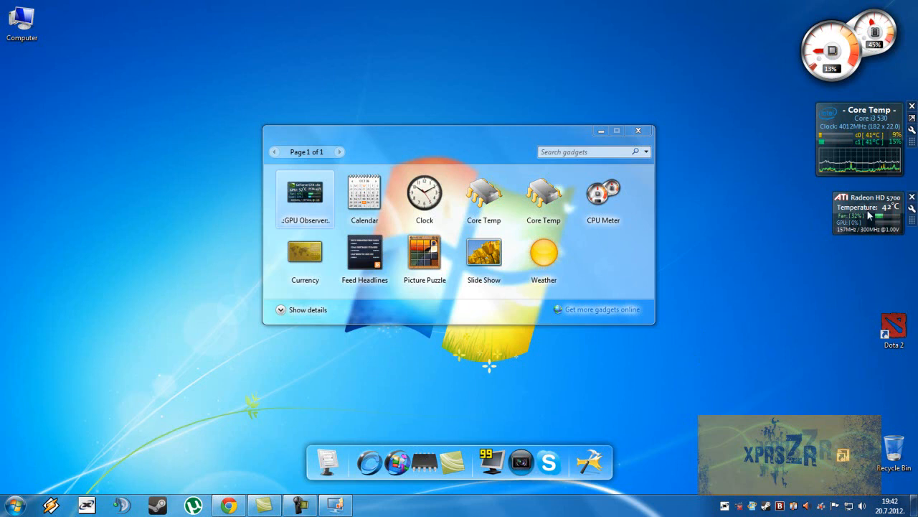
# Dismiss the gallery, leaving CPU Meter, Core Temp and the Radeon GPU monitor running
pyautogui.click(637, 129)
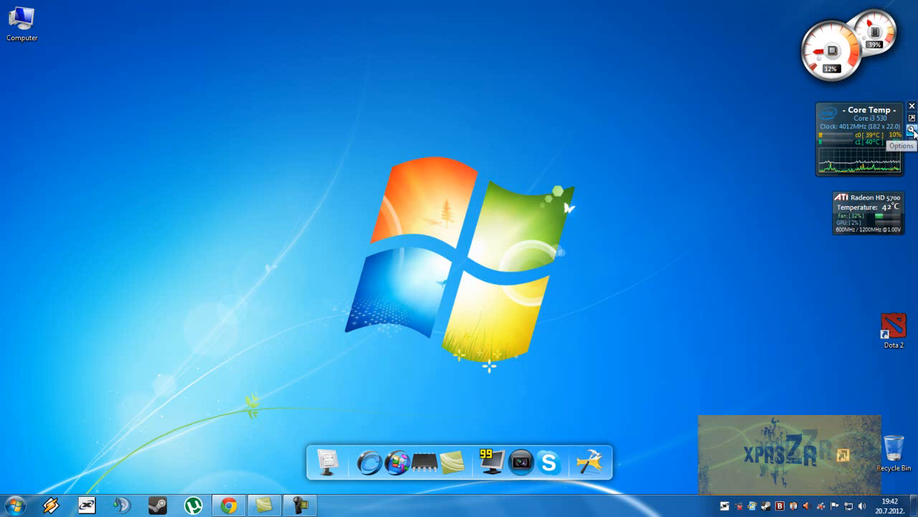
# Review the Core Temp gadget's display options and leave its settings unchanged
pyautogui.click(913, 127)
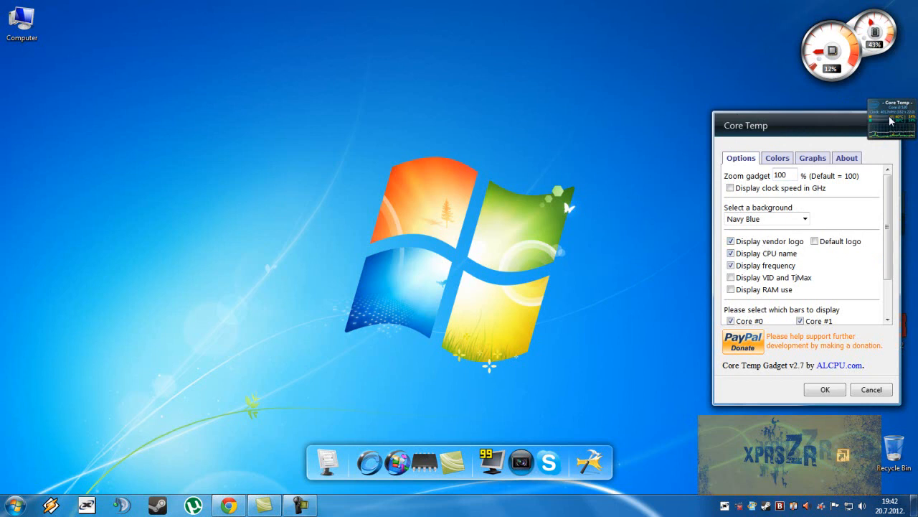
pyautogui.moveTo(810, 246)
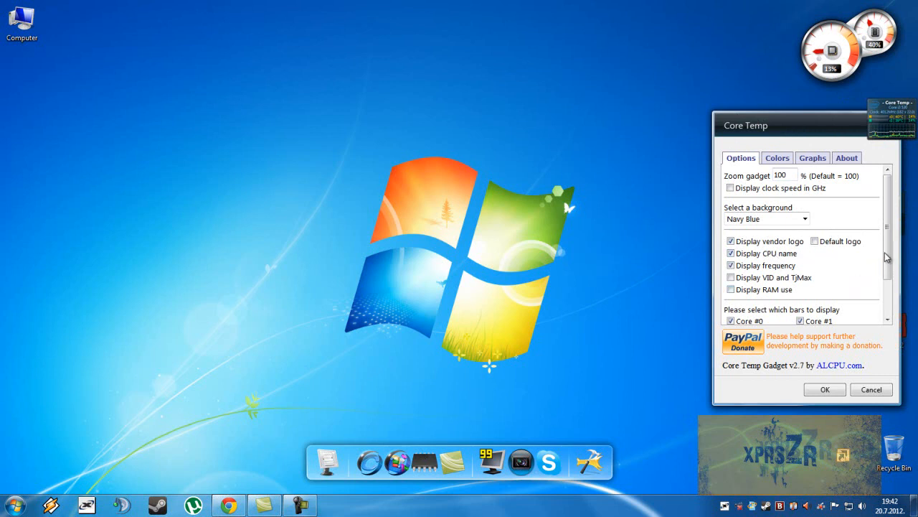
pyautogui.scroll(-3)
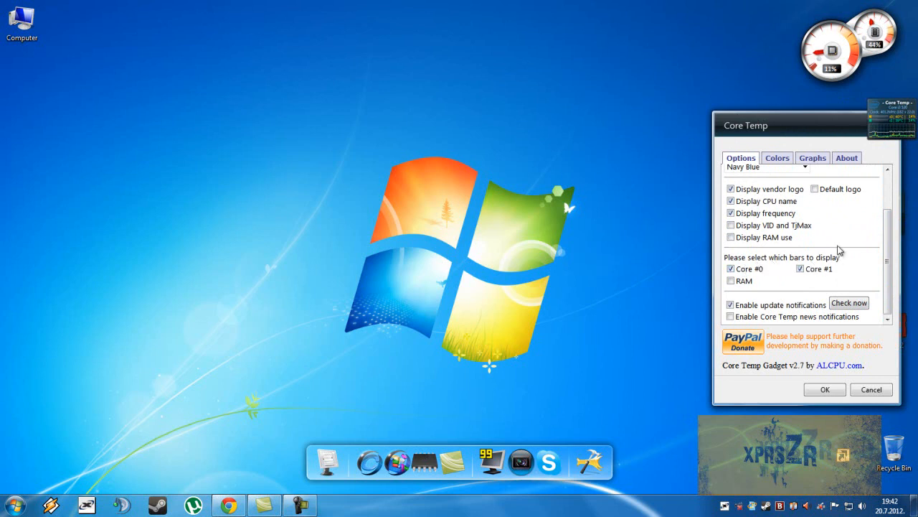
pyautogui.click(823, 389)
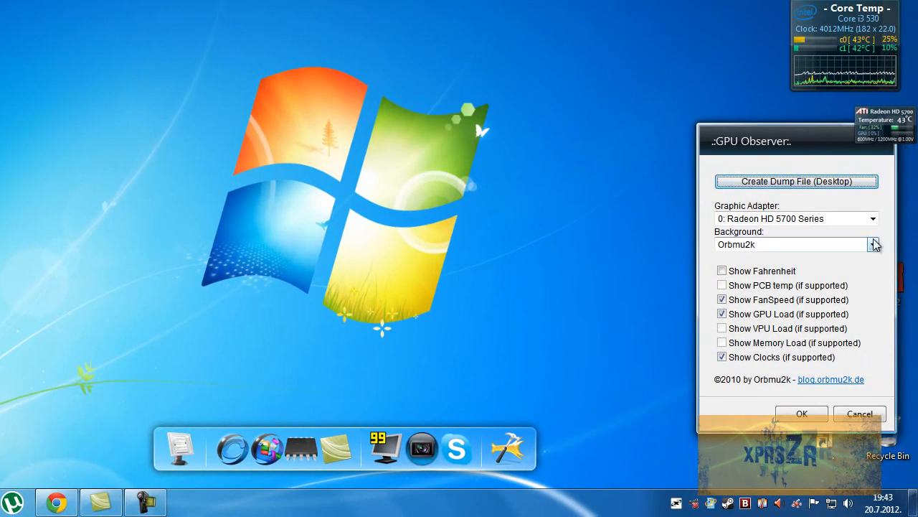
# Check GPU Observer's background choices, keeping Orbmu2k selected
pyautogui.click(789, 244)
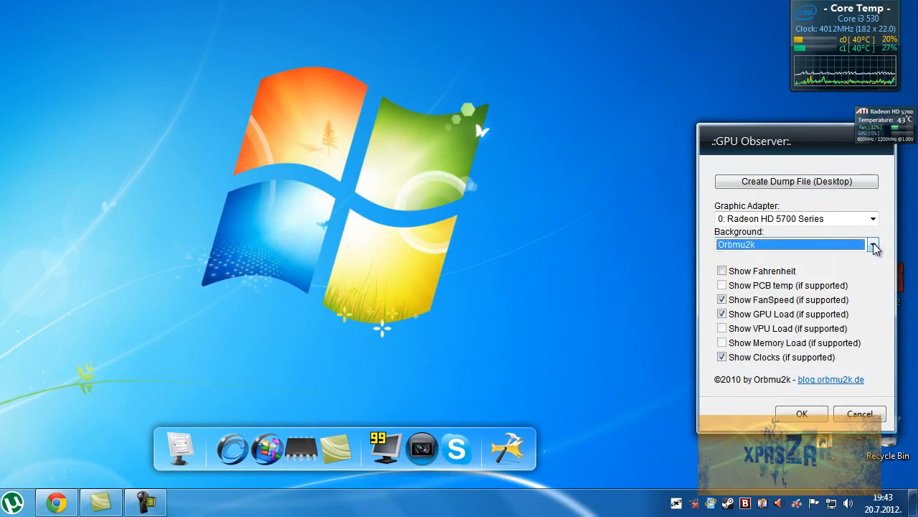
pyautogui.click(872, 243)
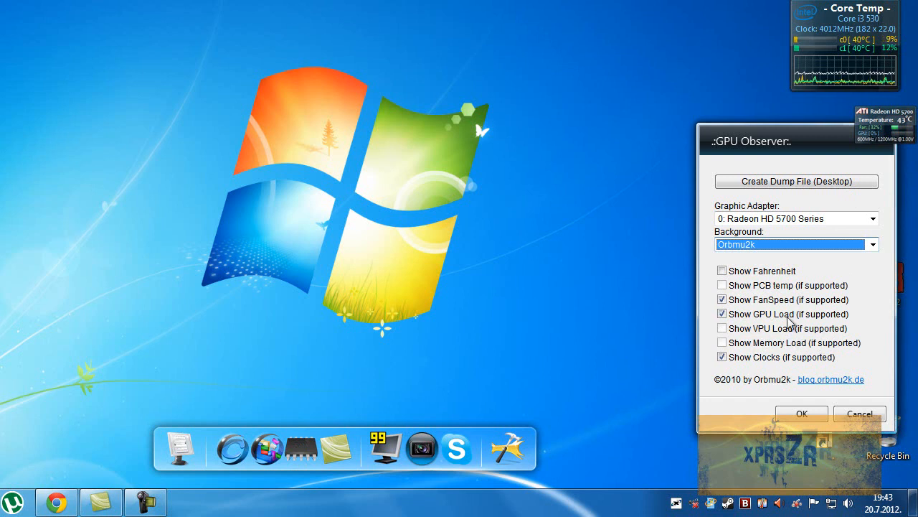
pyautogui.moveTo(802, 290)
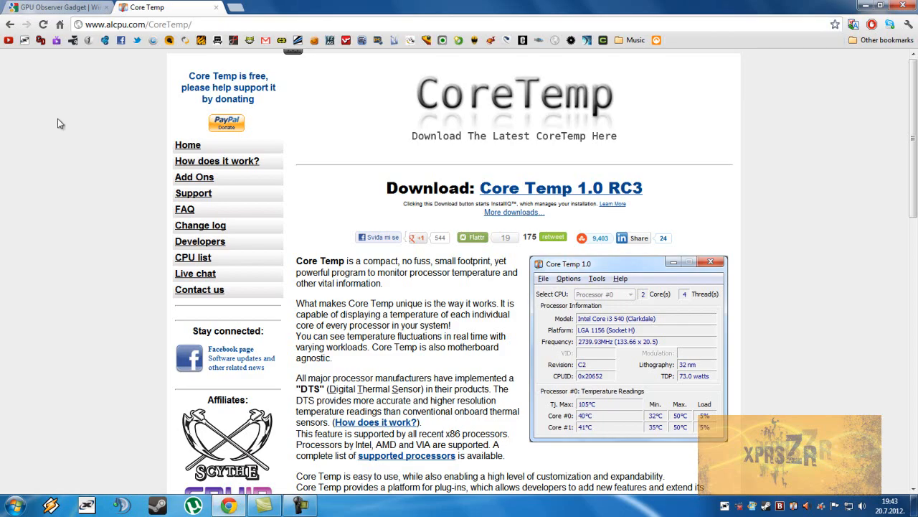
# View the GPU Observer Gadget page, show the desktop, then return to Core Temp 1.0 RC3
pyautogui.click(54, 7)
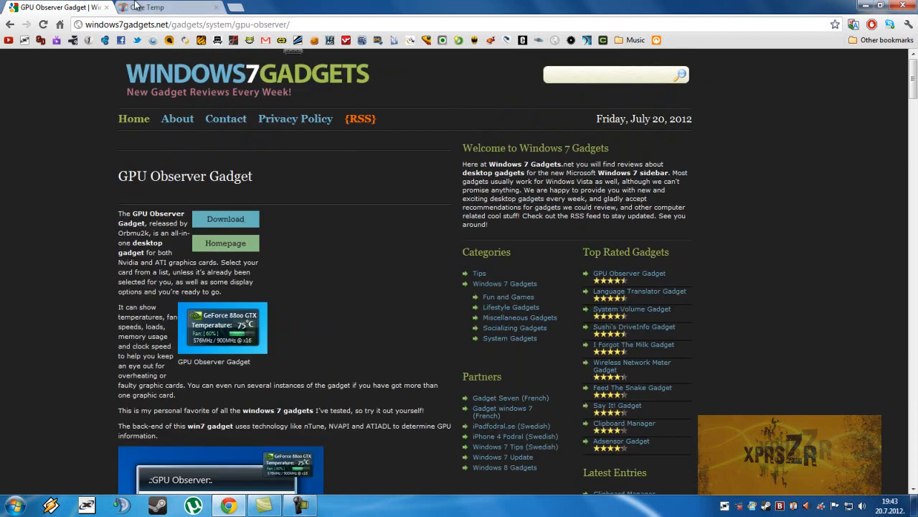
pyautogui.click(143, 7)
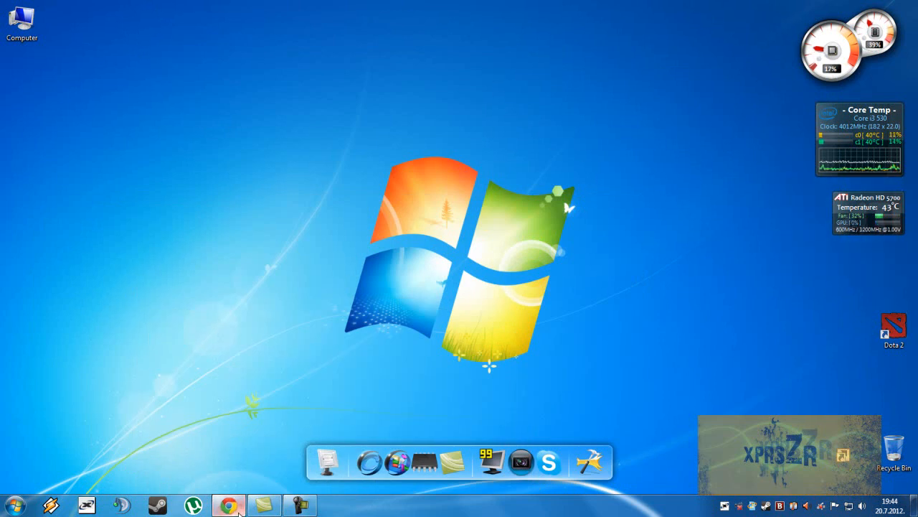
pyautogui.click(228, 505)
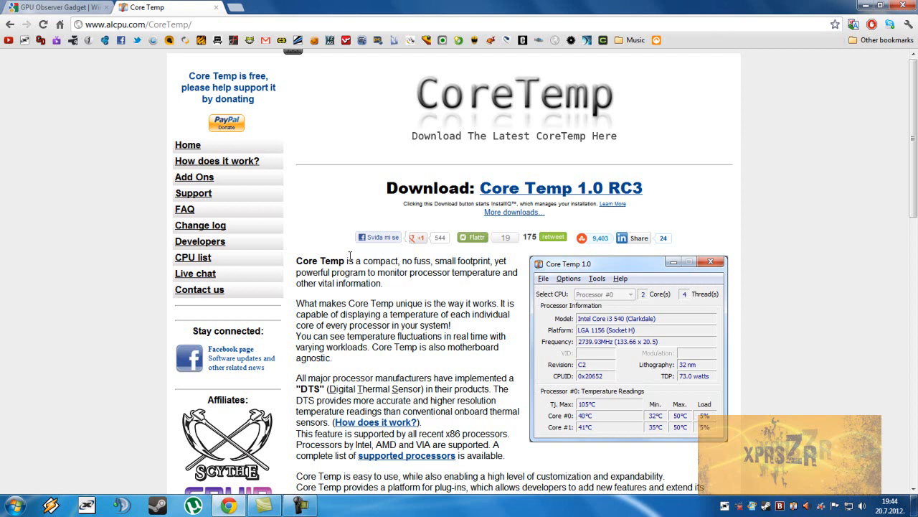